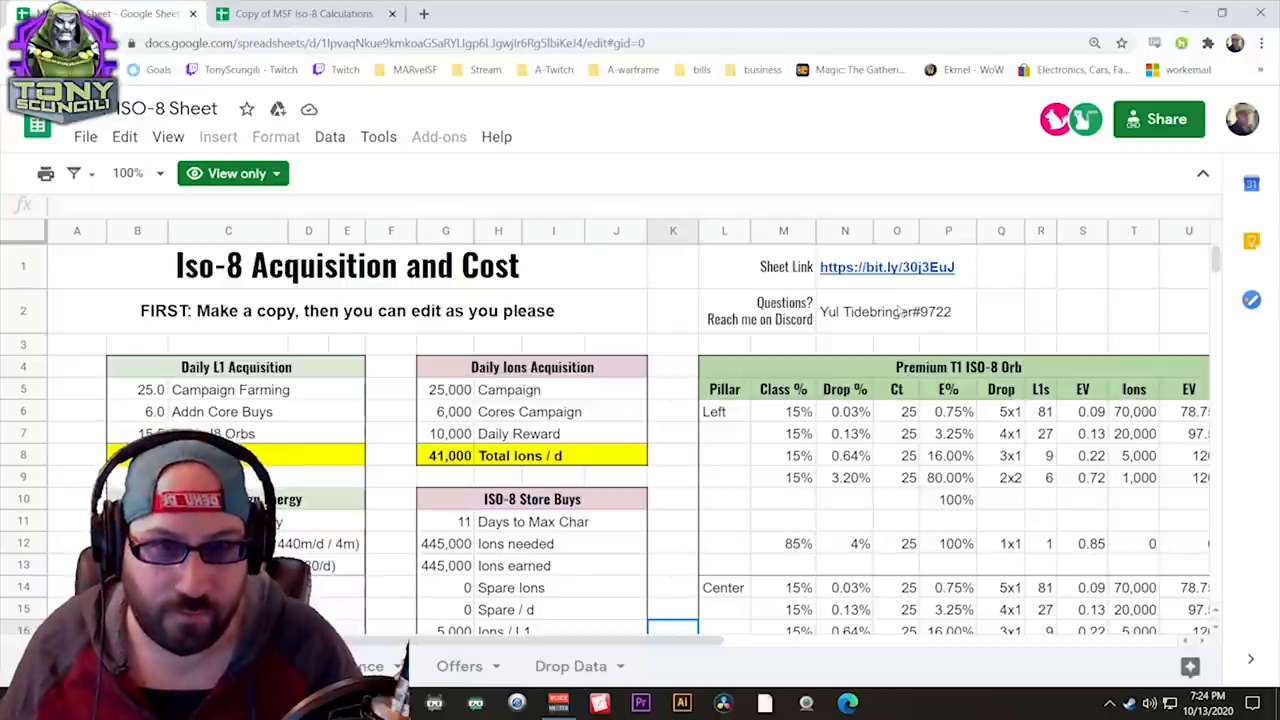
# Scroll the ISO-8 sheet down to the Campaign Energy and Store Buys tables
pyautogui.scroll(-3)
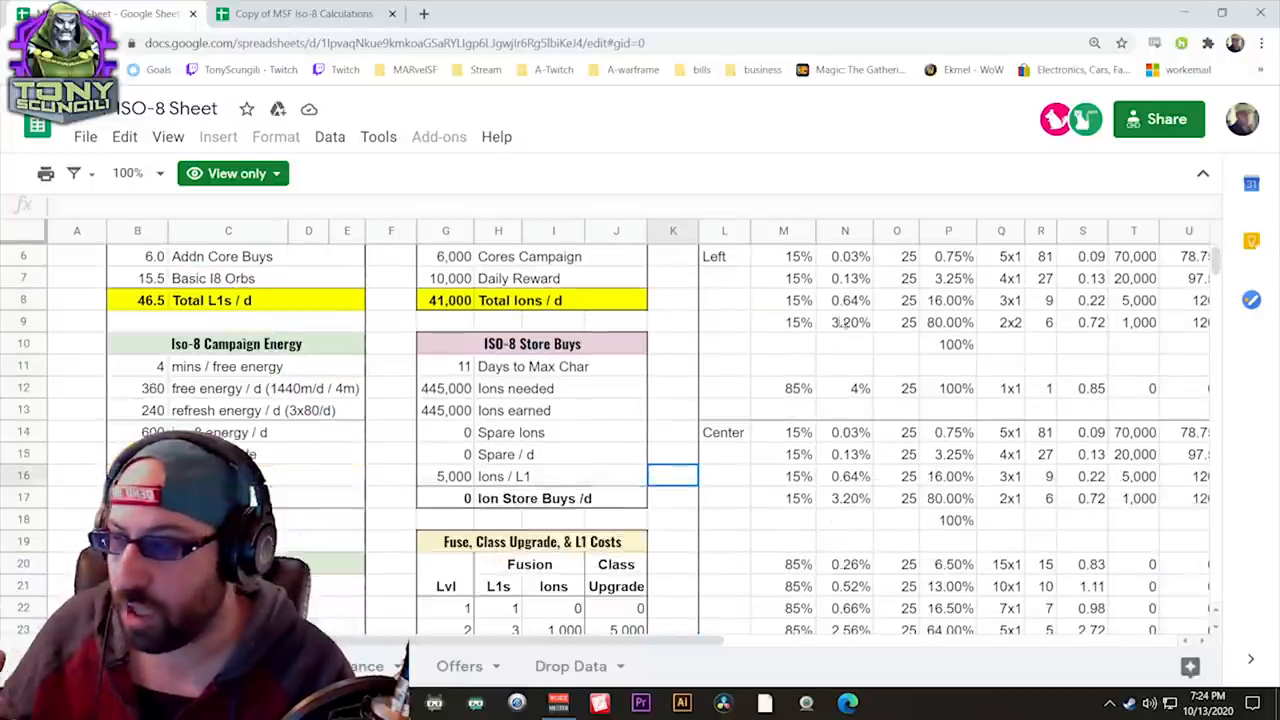
pyautogui.scroll(-3)
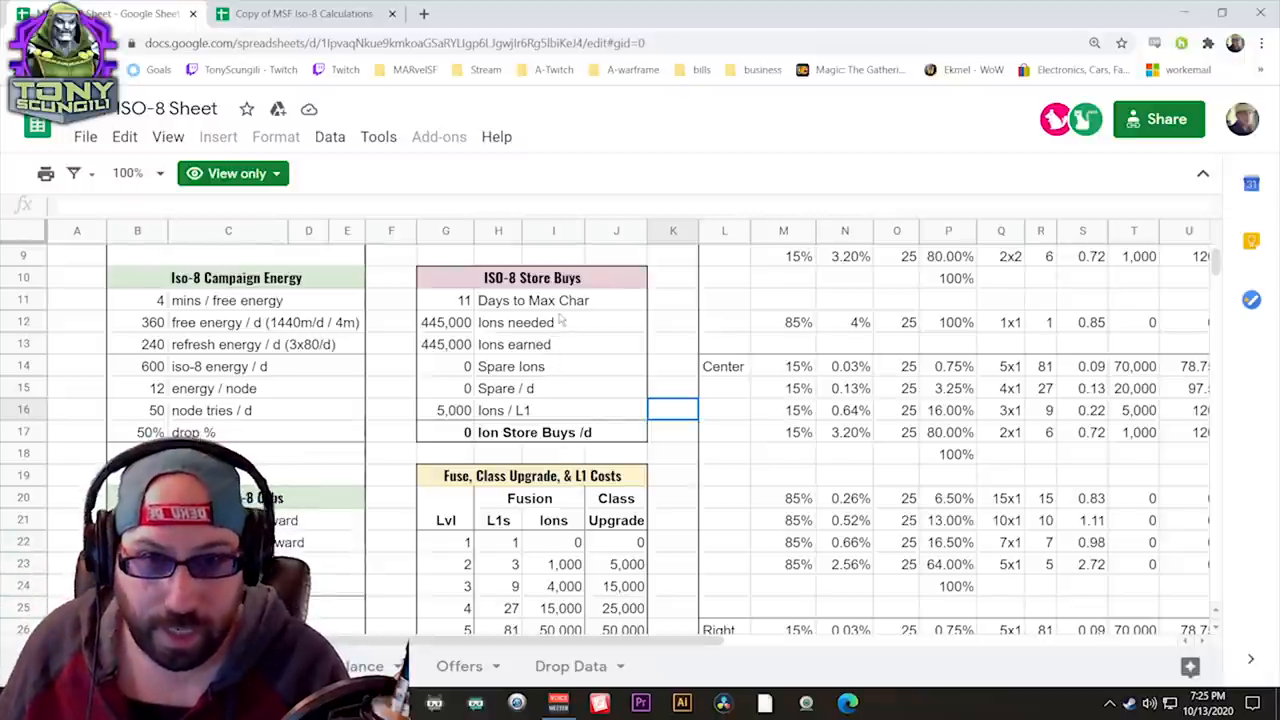
# Scroll down until the Fuse, Class Upgrade & L1 Costs table and its Total row show
pyautogui.scroll(-3)
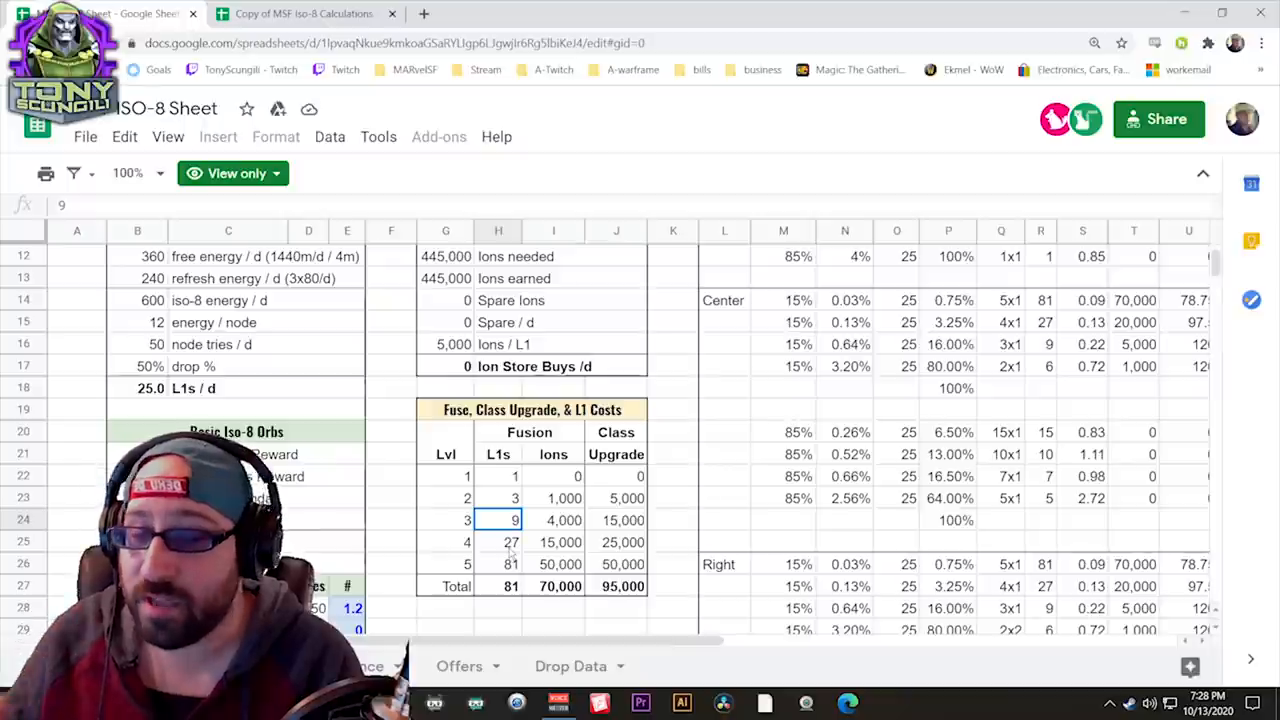
pyautogui.click(560, 542)
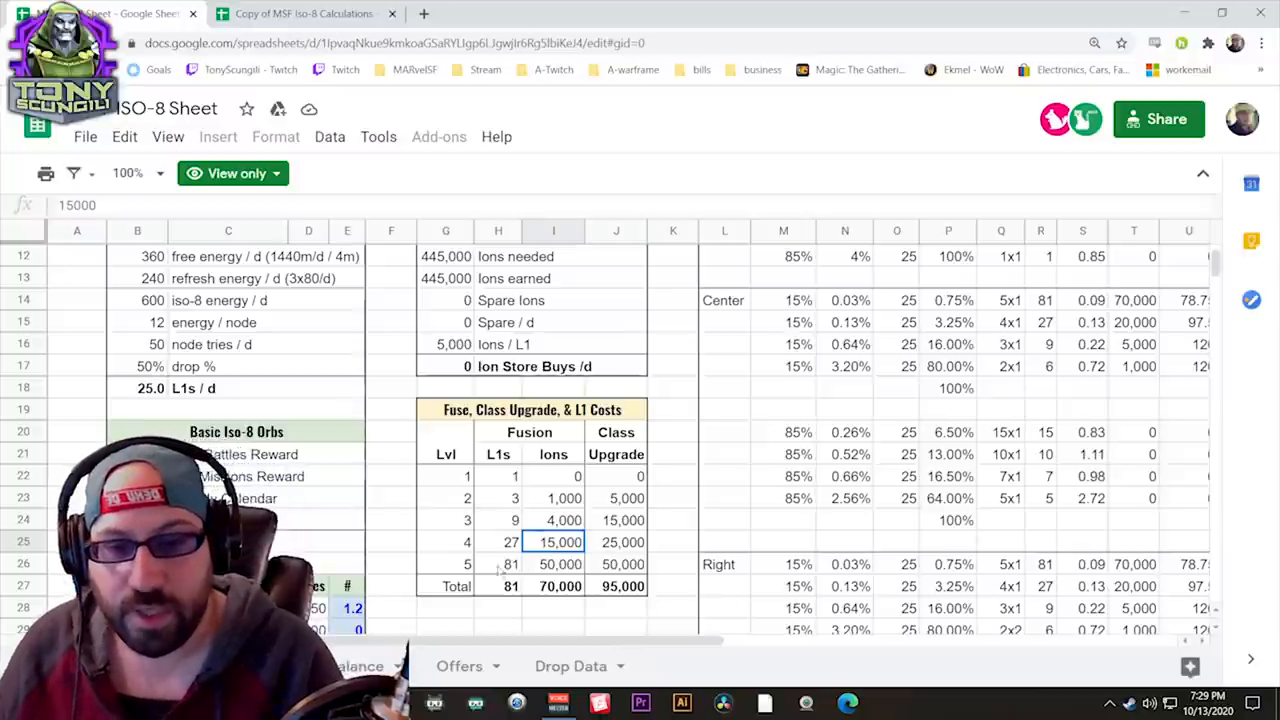
pyautogui.click(510, 564)
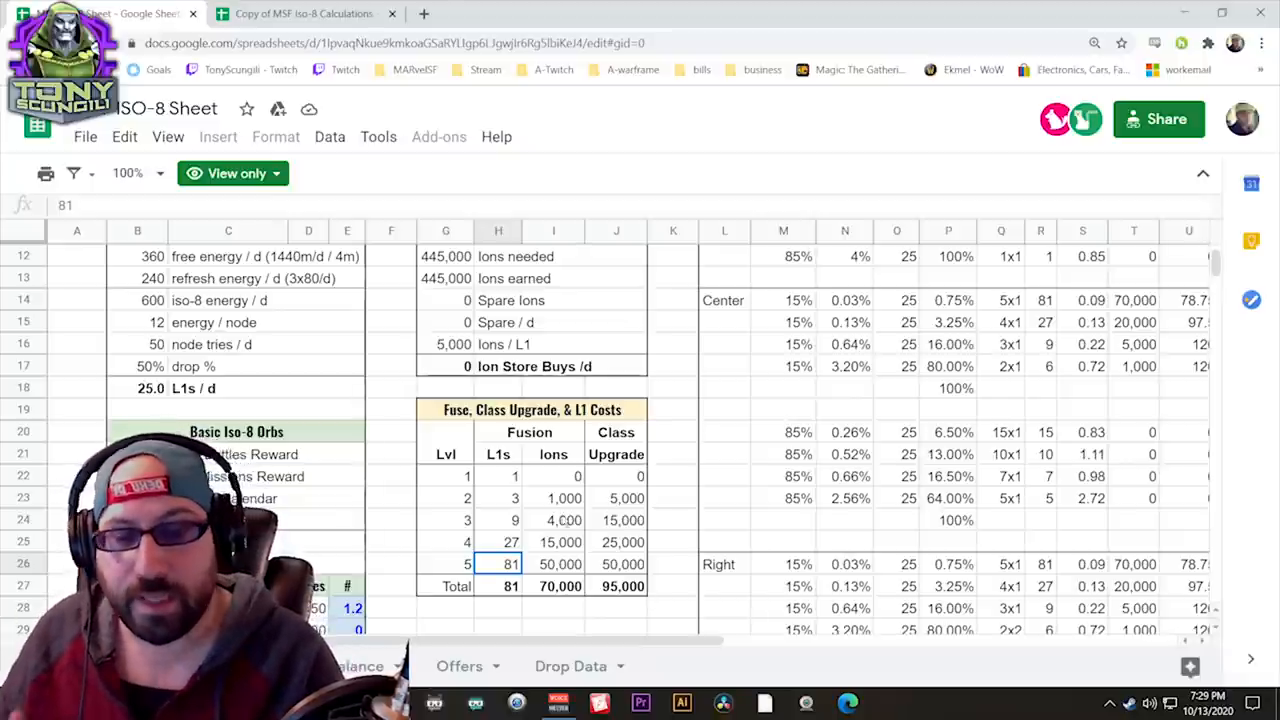
pyautogui.click(552, 564)
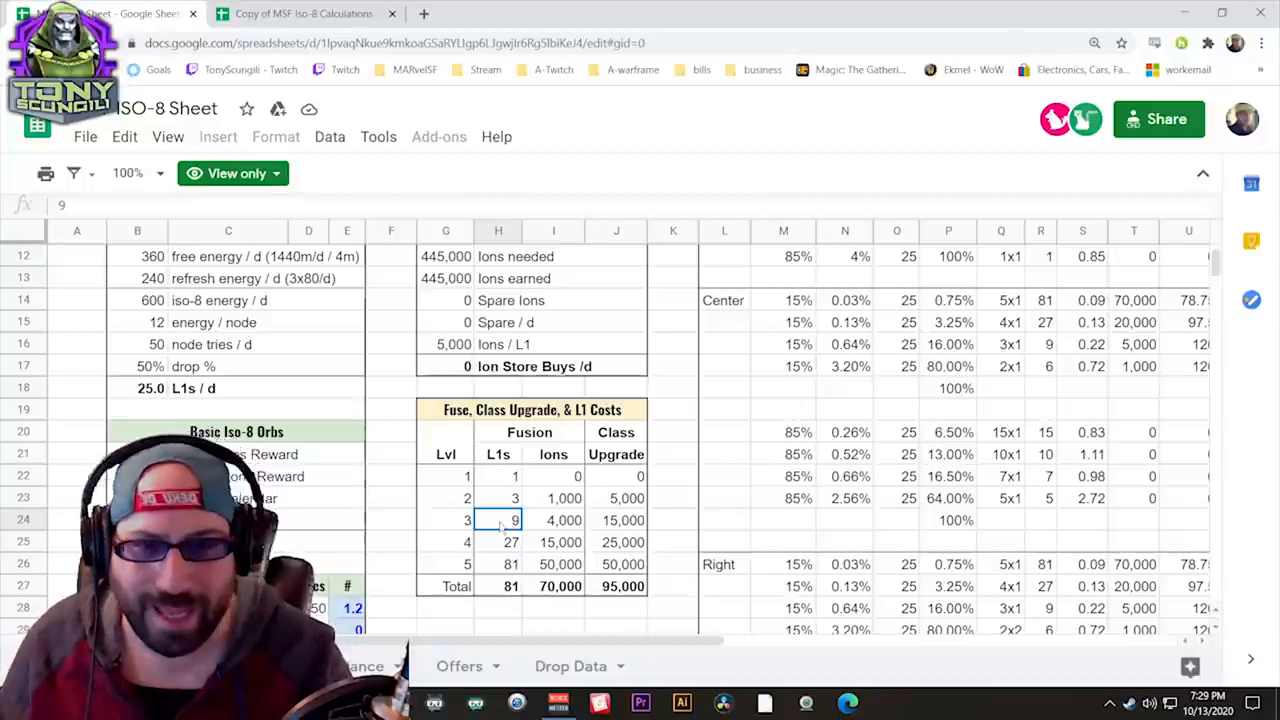
# Inspect the level 5 ions and class upgrade cells (50,000 each) and the level 4 row
pyautogui.click(552, 564)
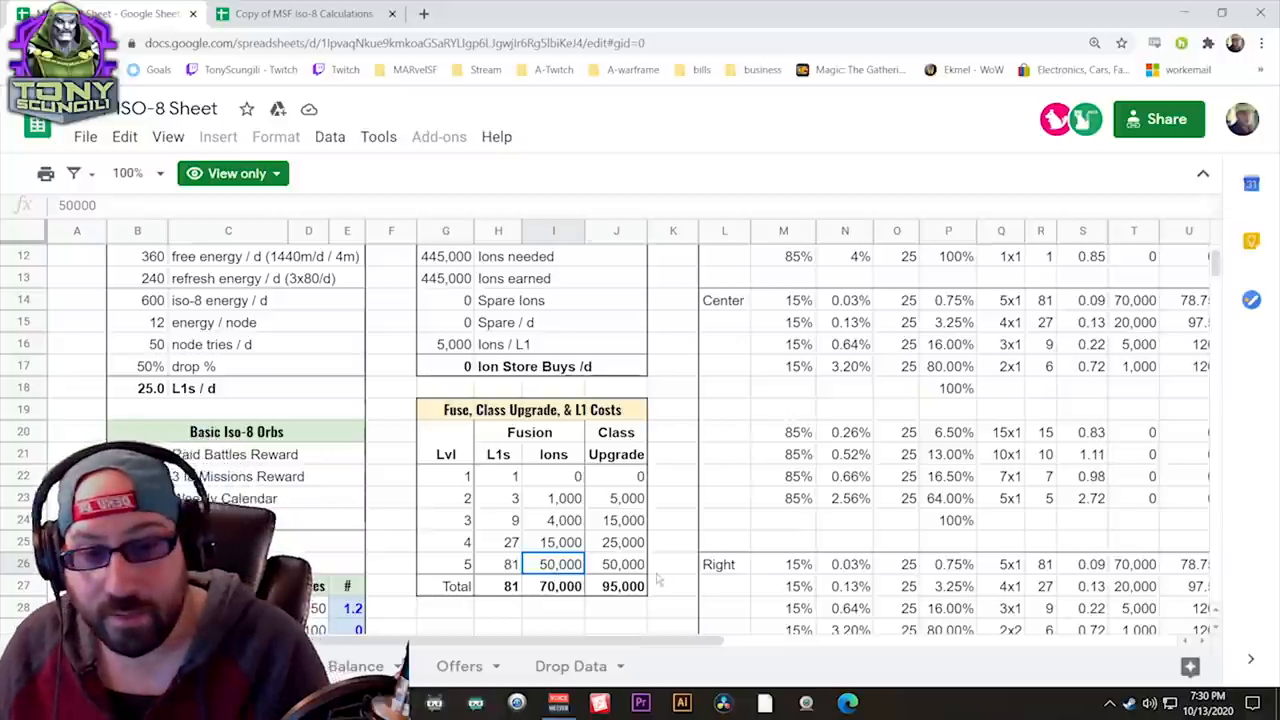
pyautogui.click(622, 564)
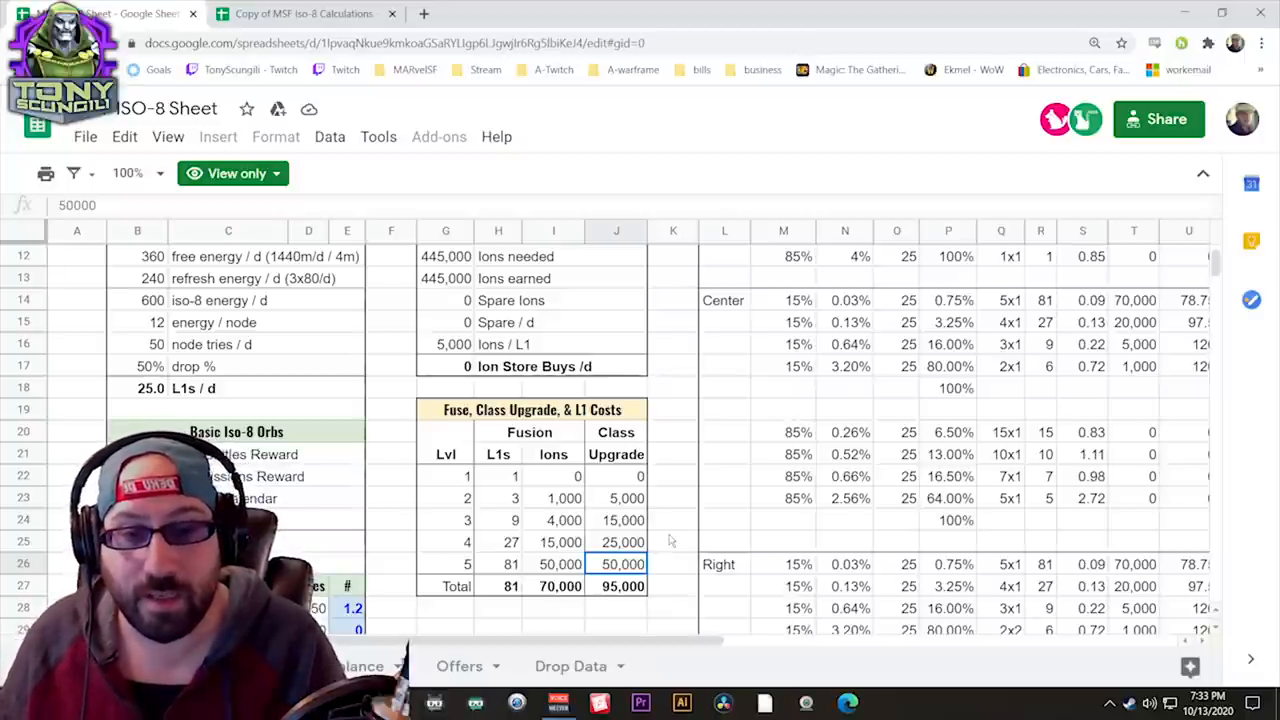
pyautogui.click(444, 542)
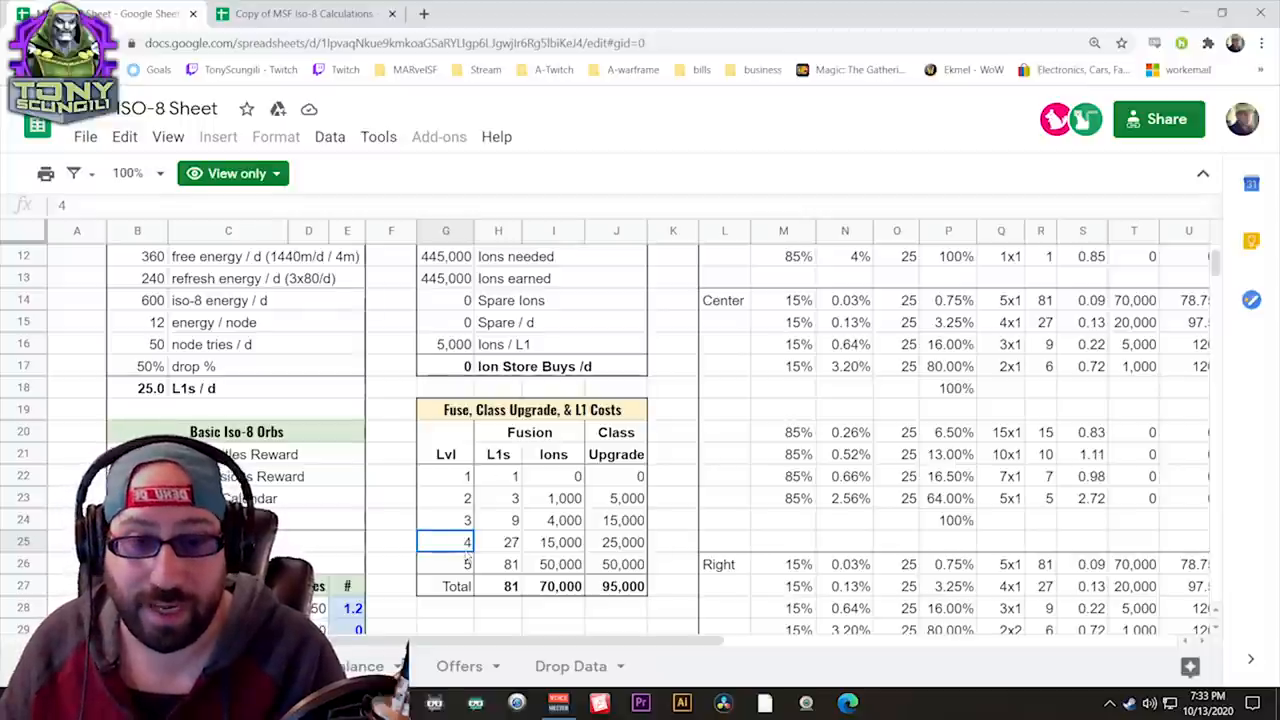
pyautogui.click(496, 520)
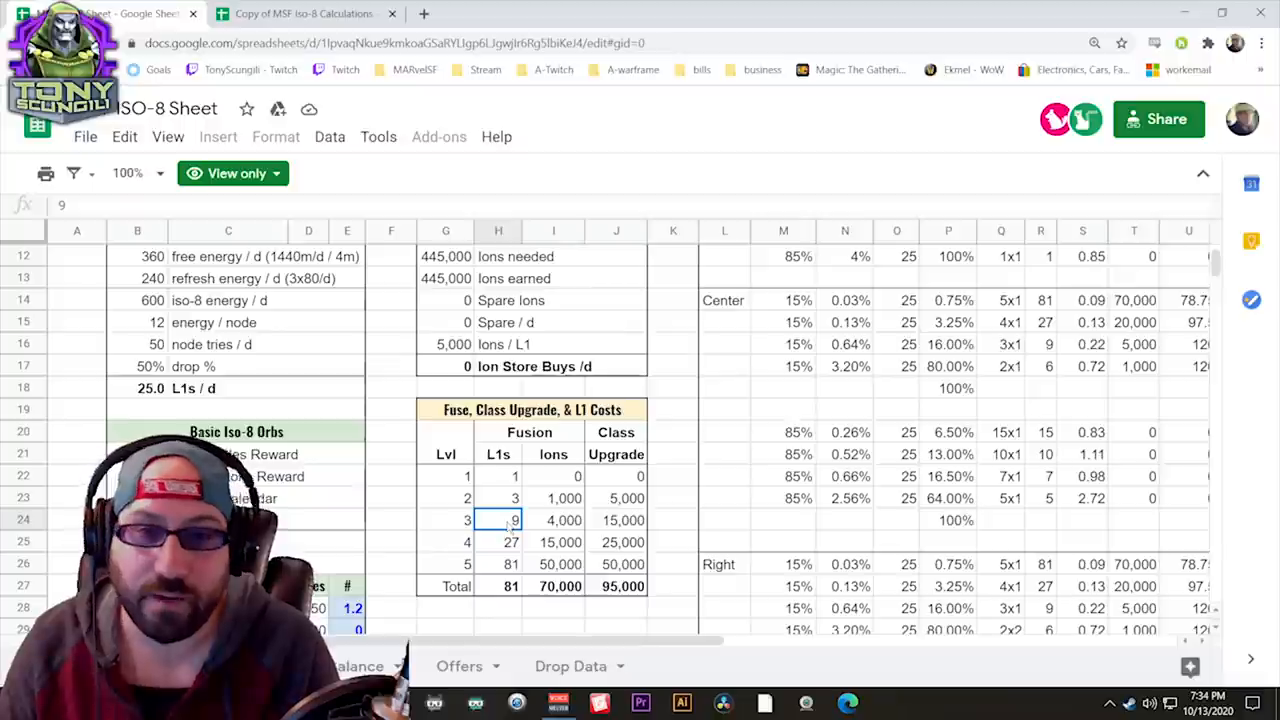
pyautogui.moveTo(744, 410)
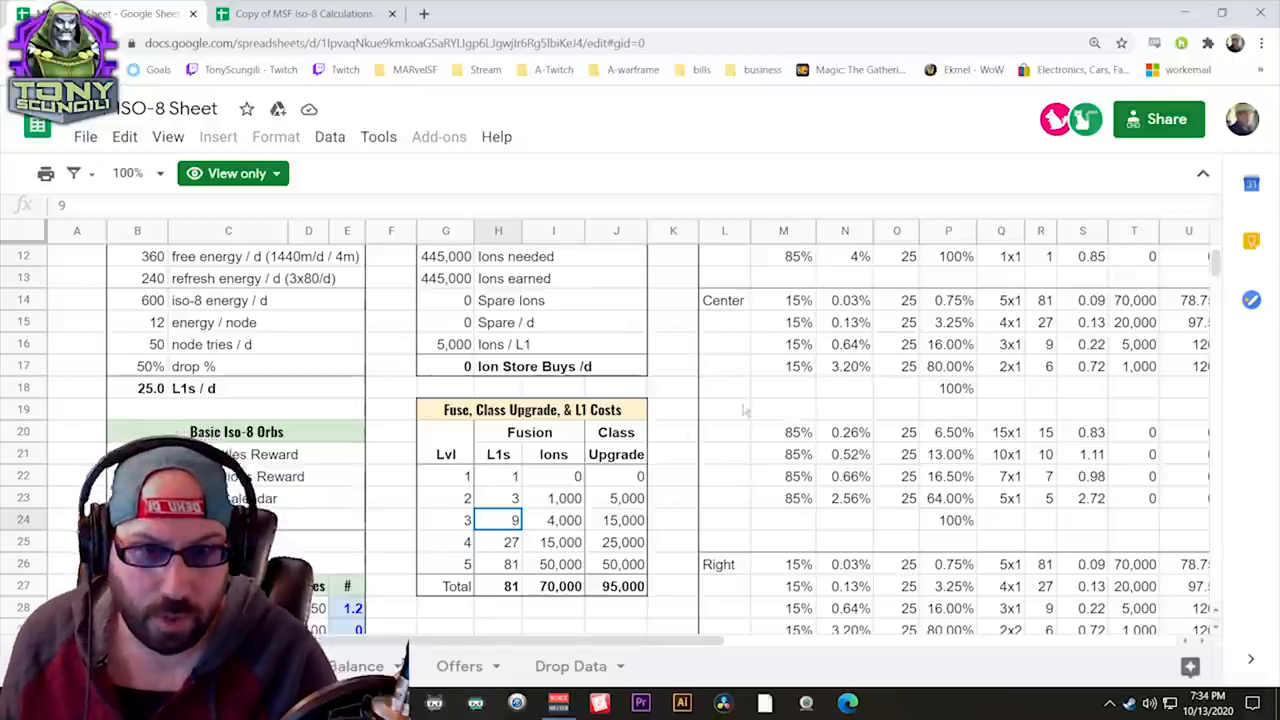
pyautogui.scroll(-3)
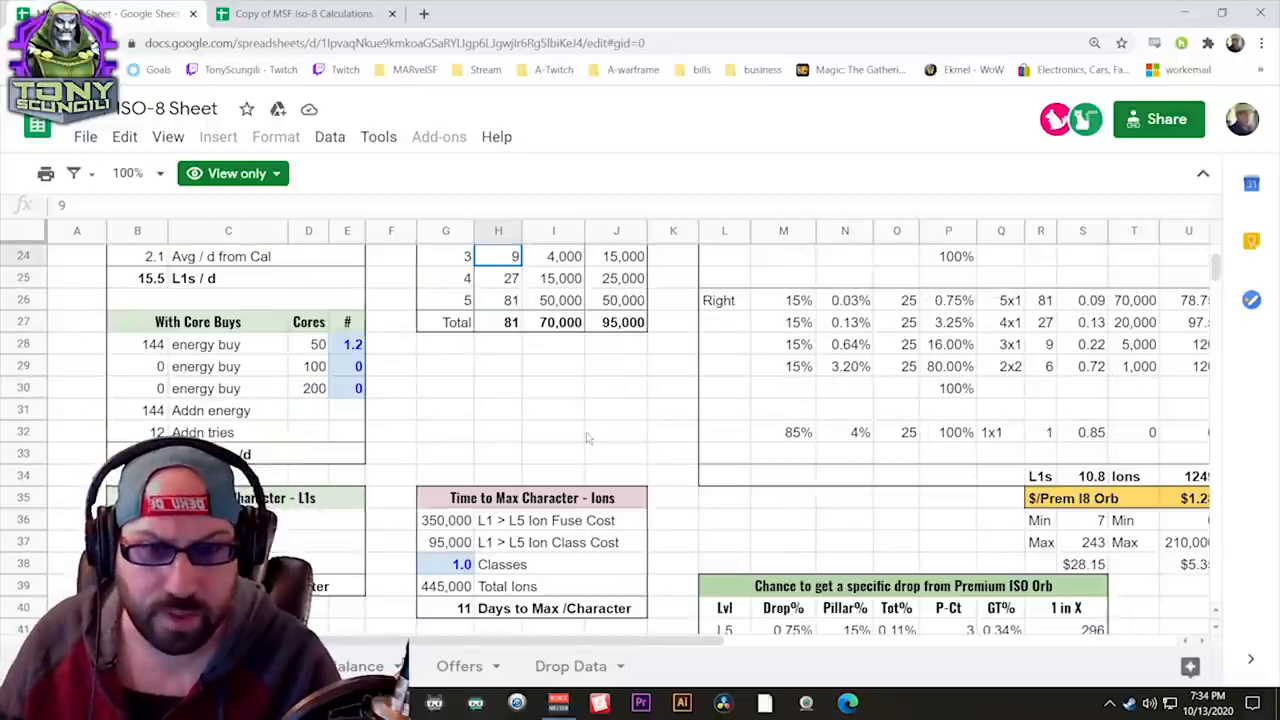
pyautogui.scroll(3)
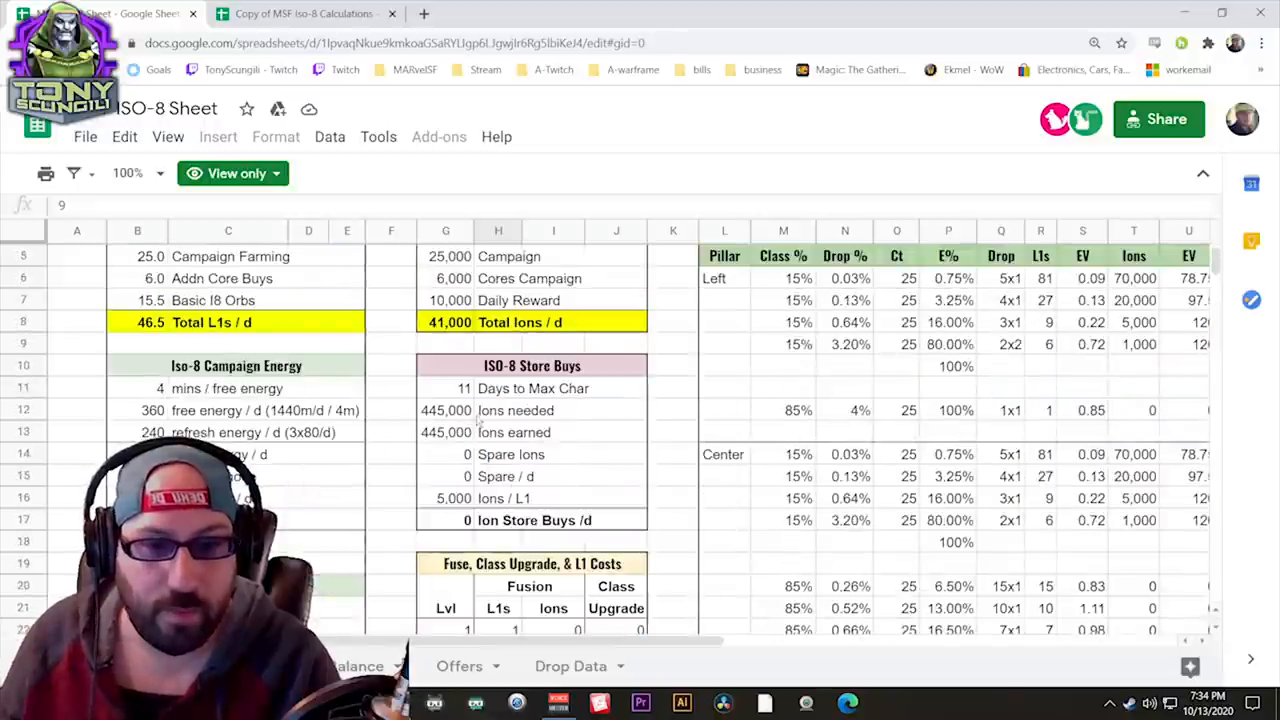
pyautogui.scroll(3)
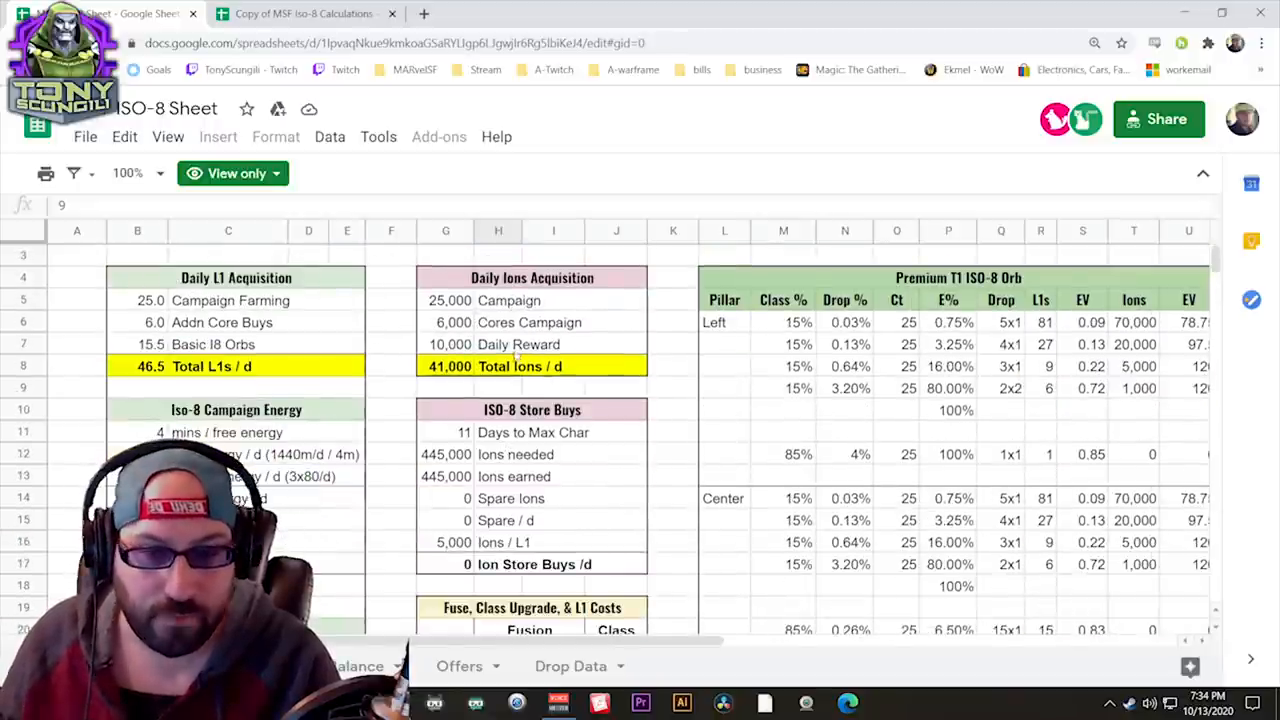
pyautogui.scroll(-3)
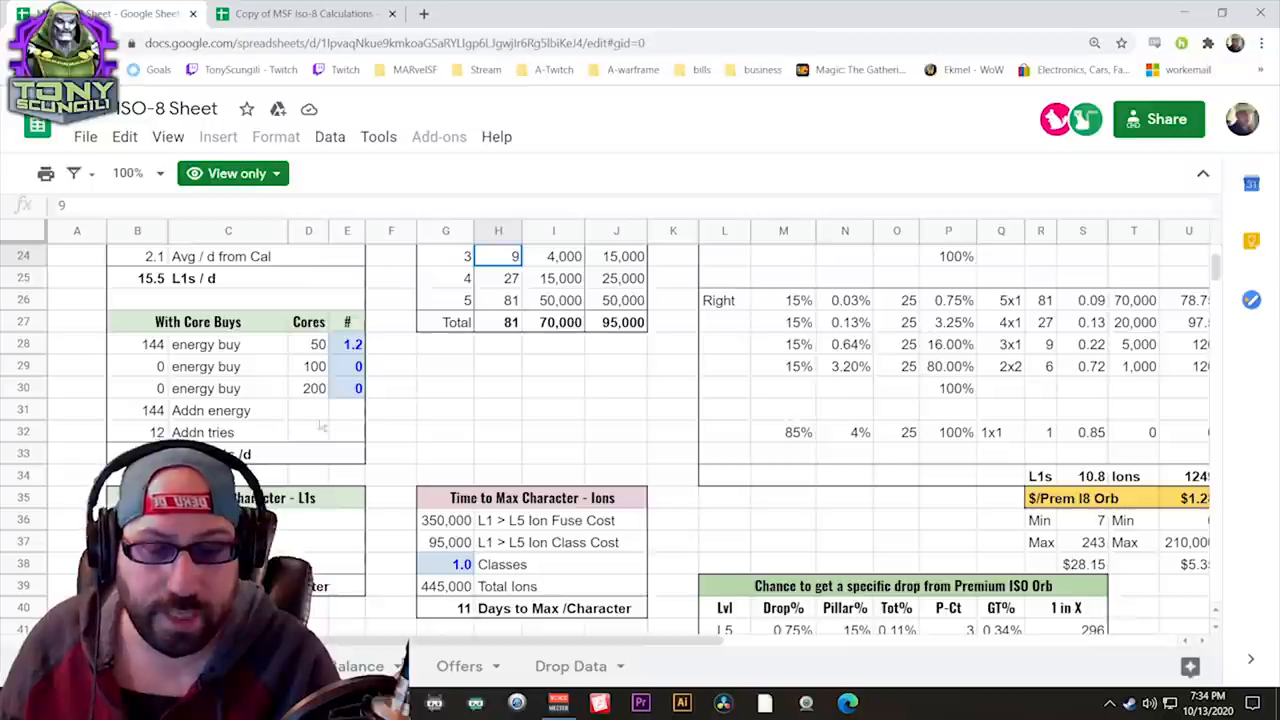
pyautogui.scroll(3)
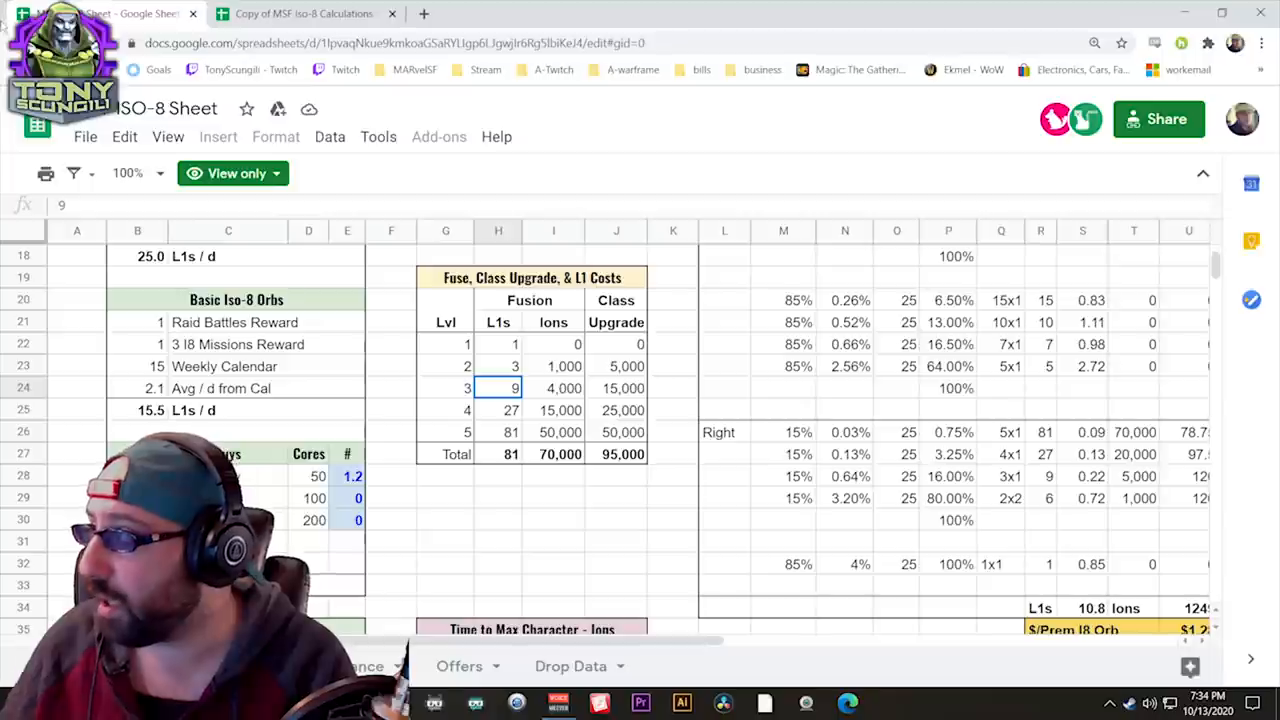
pyautogui.click(300, 12)
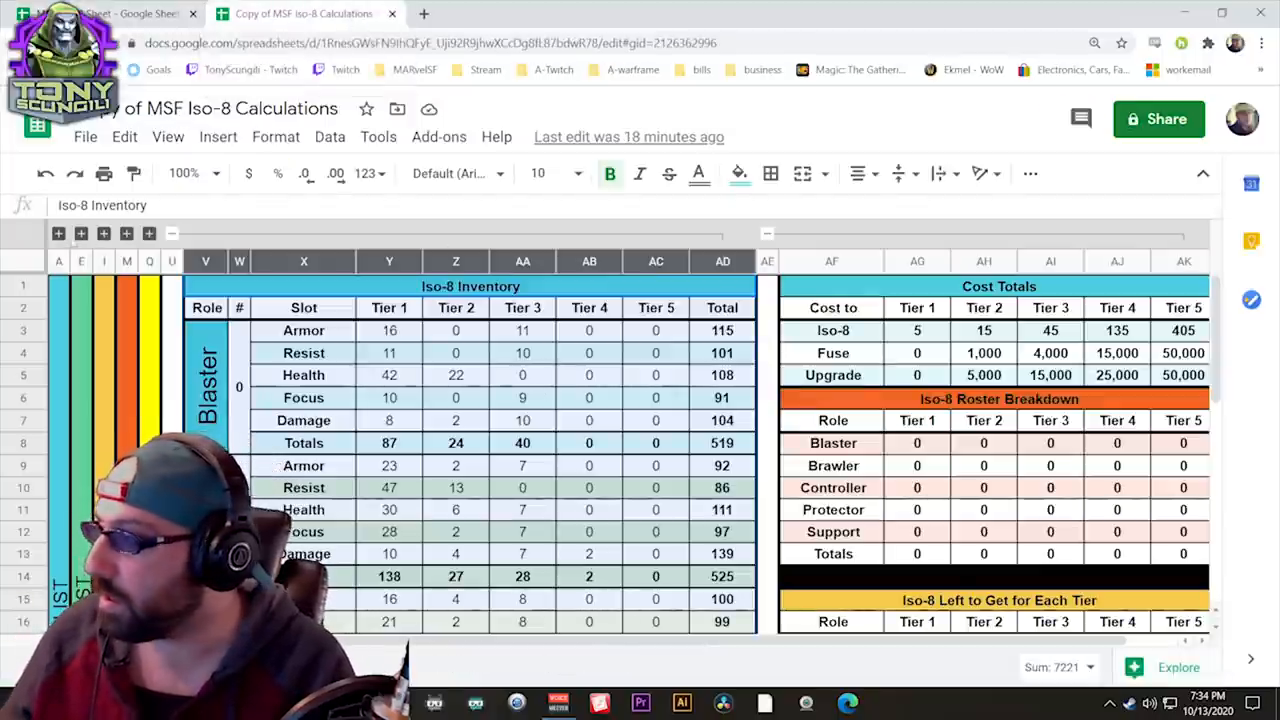
pyautogui.scroll(-3)
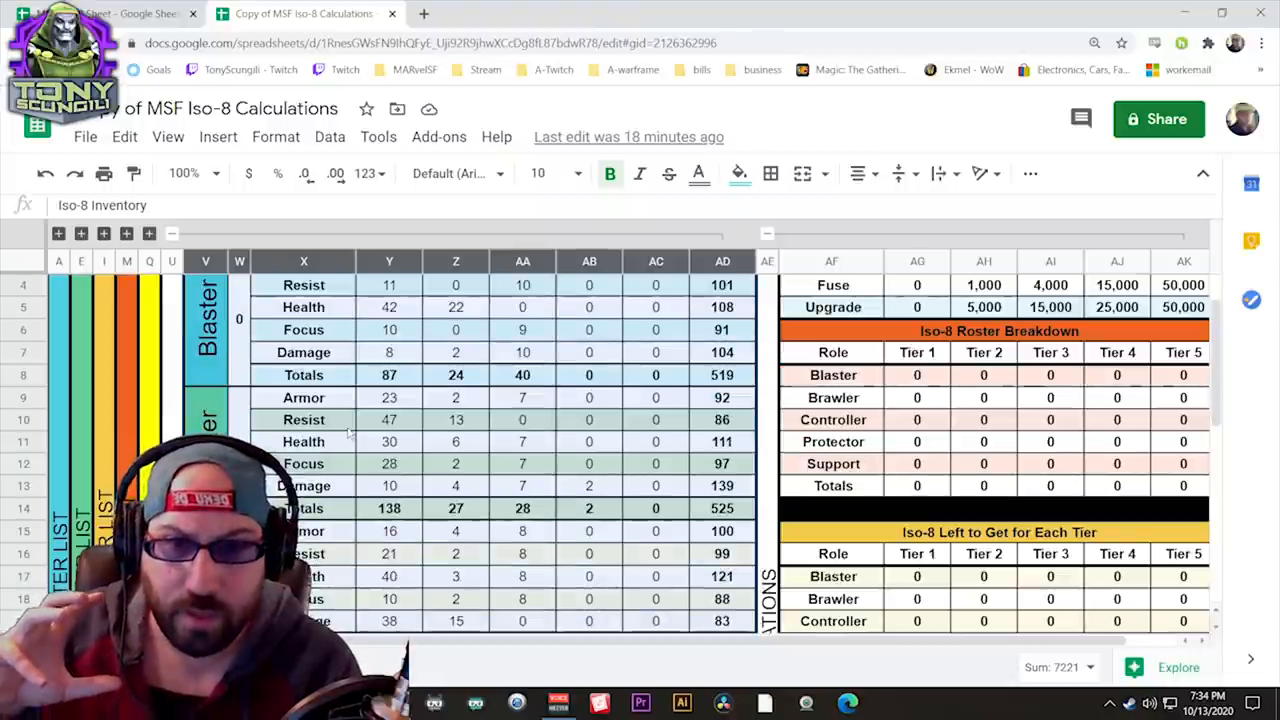
pyautogui.scroll(3)
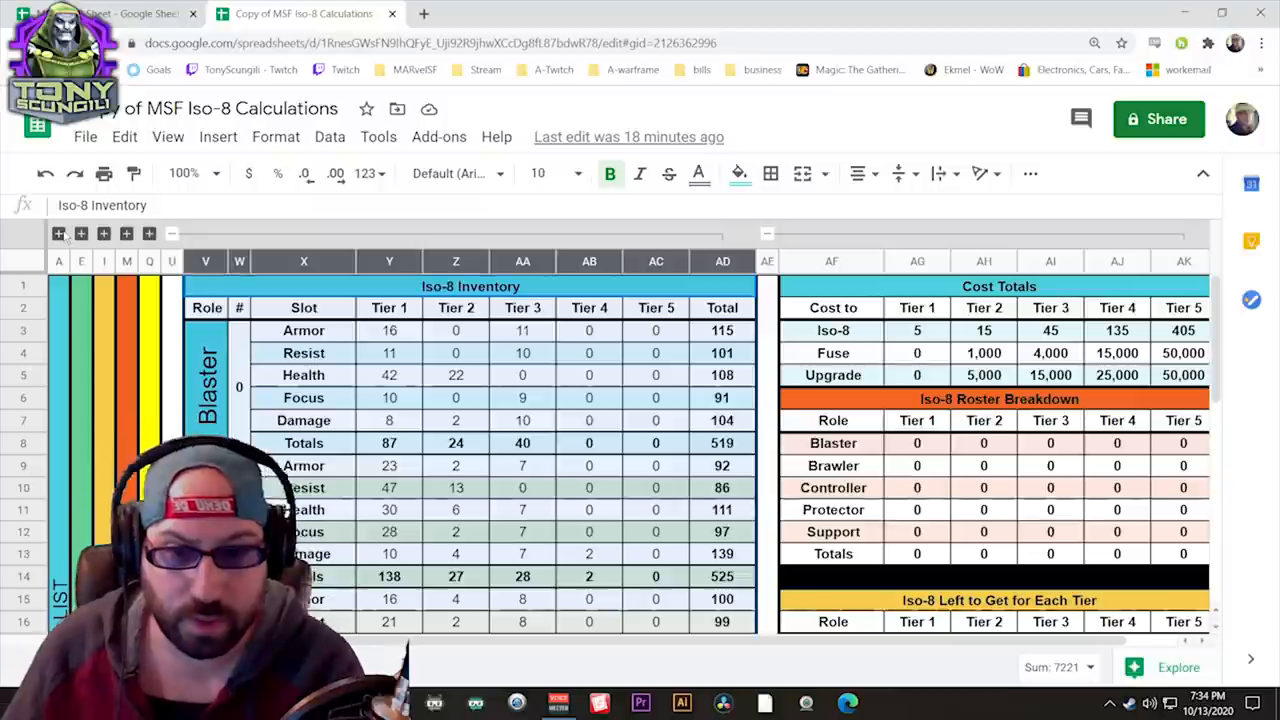
pyautogui.scroll(-3)
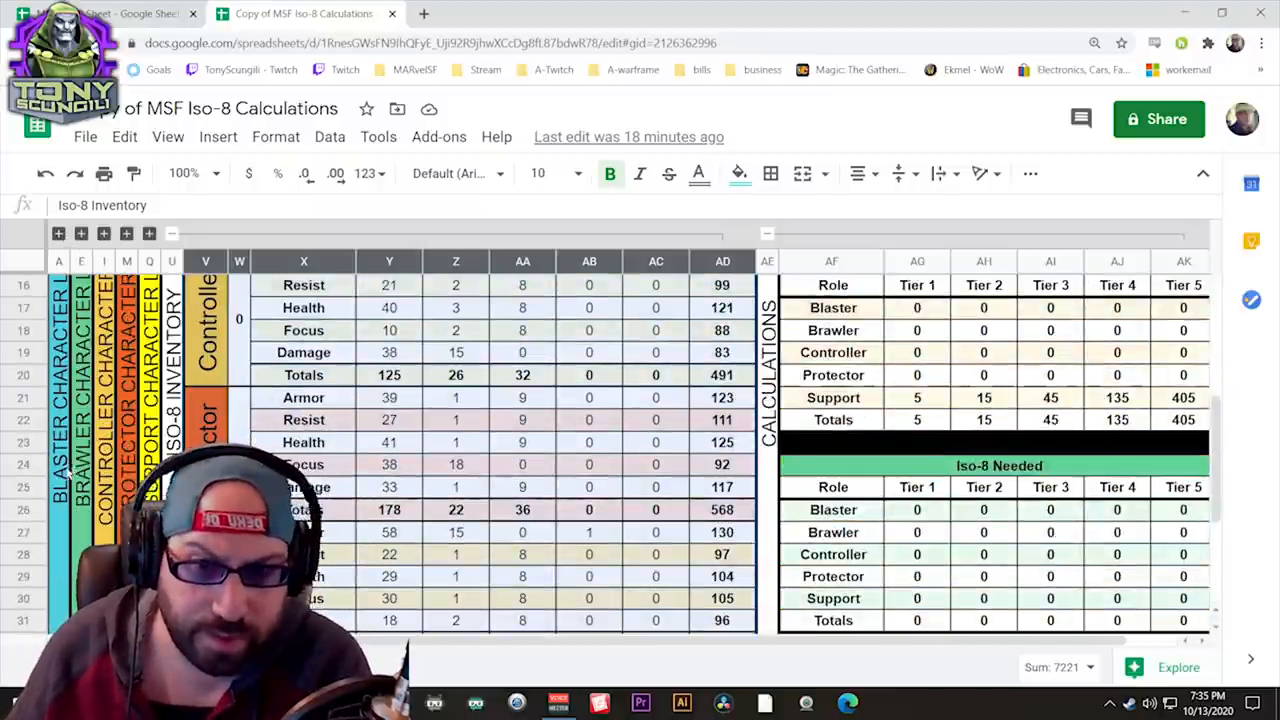
pyautogui.scroll(3)
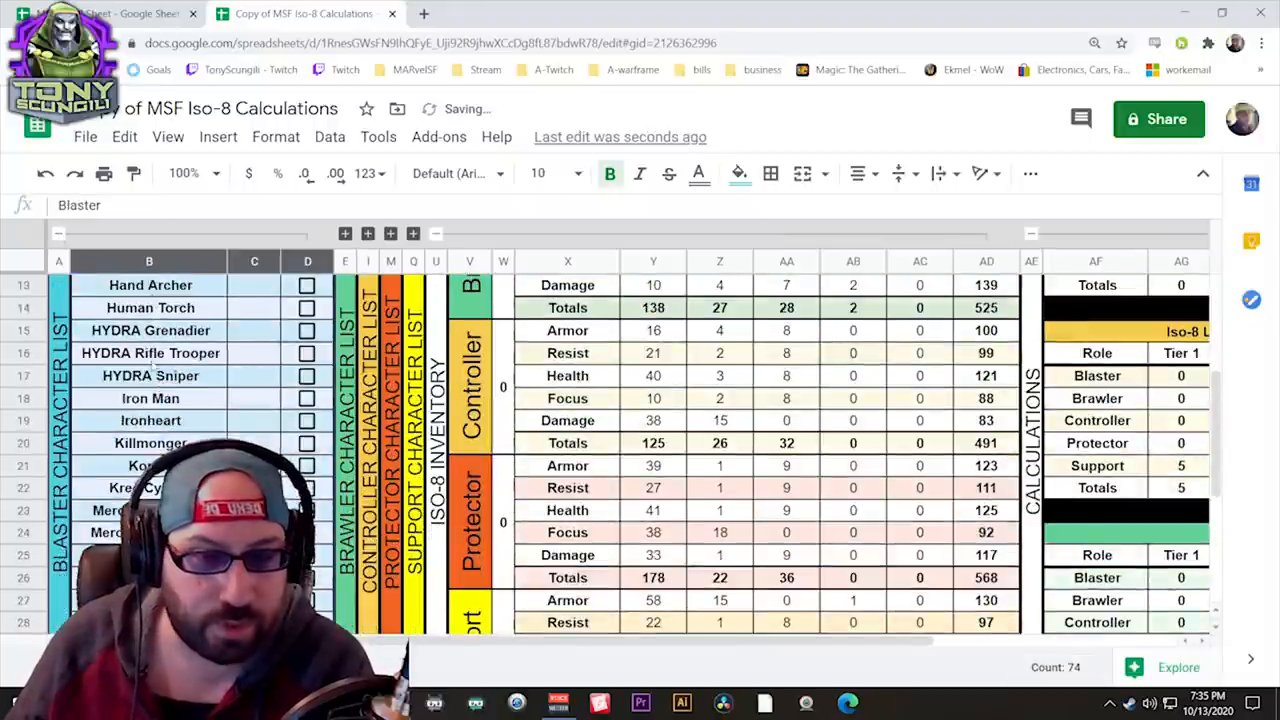
pyautogui.scroll(-3)
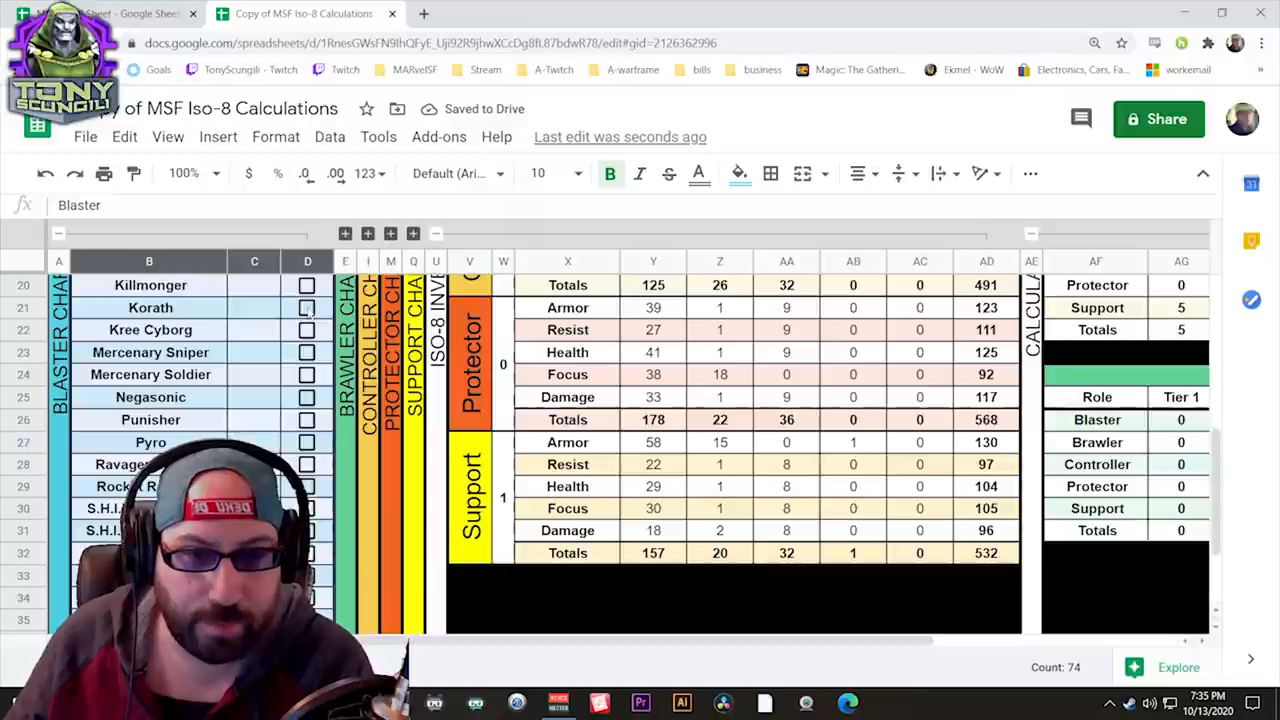
pyautogui.scroll(3)
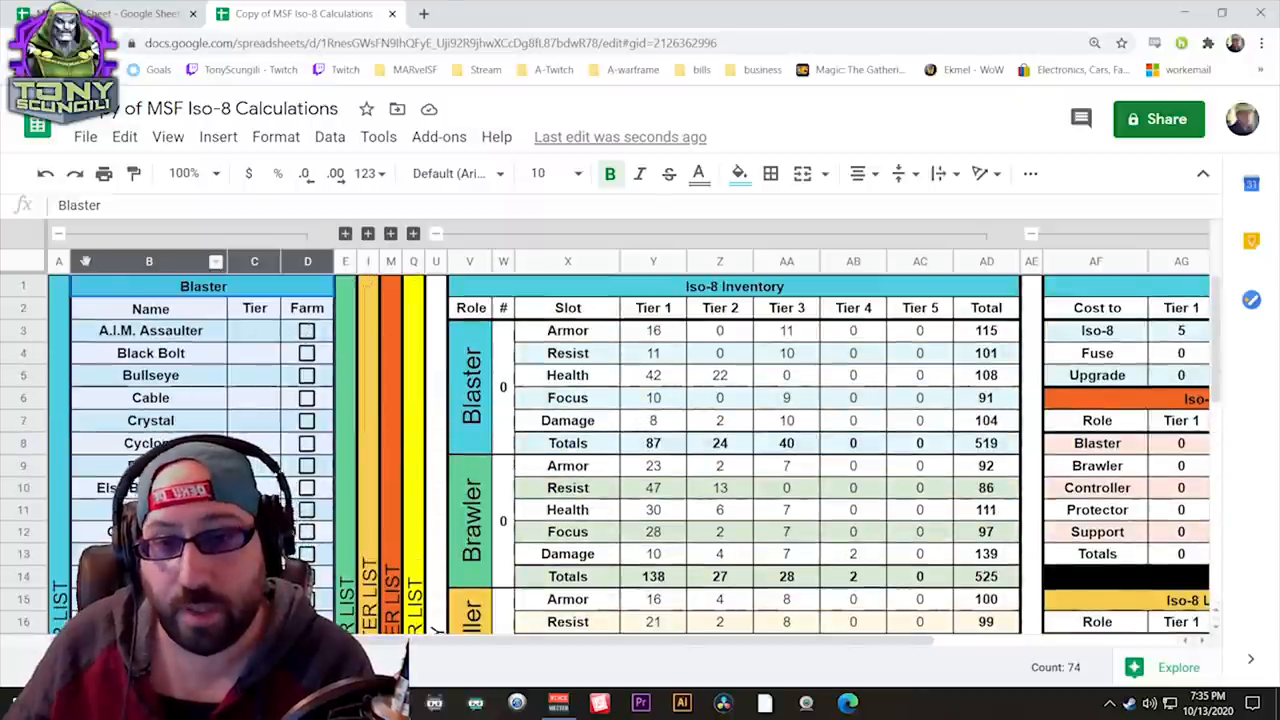
pyautogui.hscroll(3)
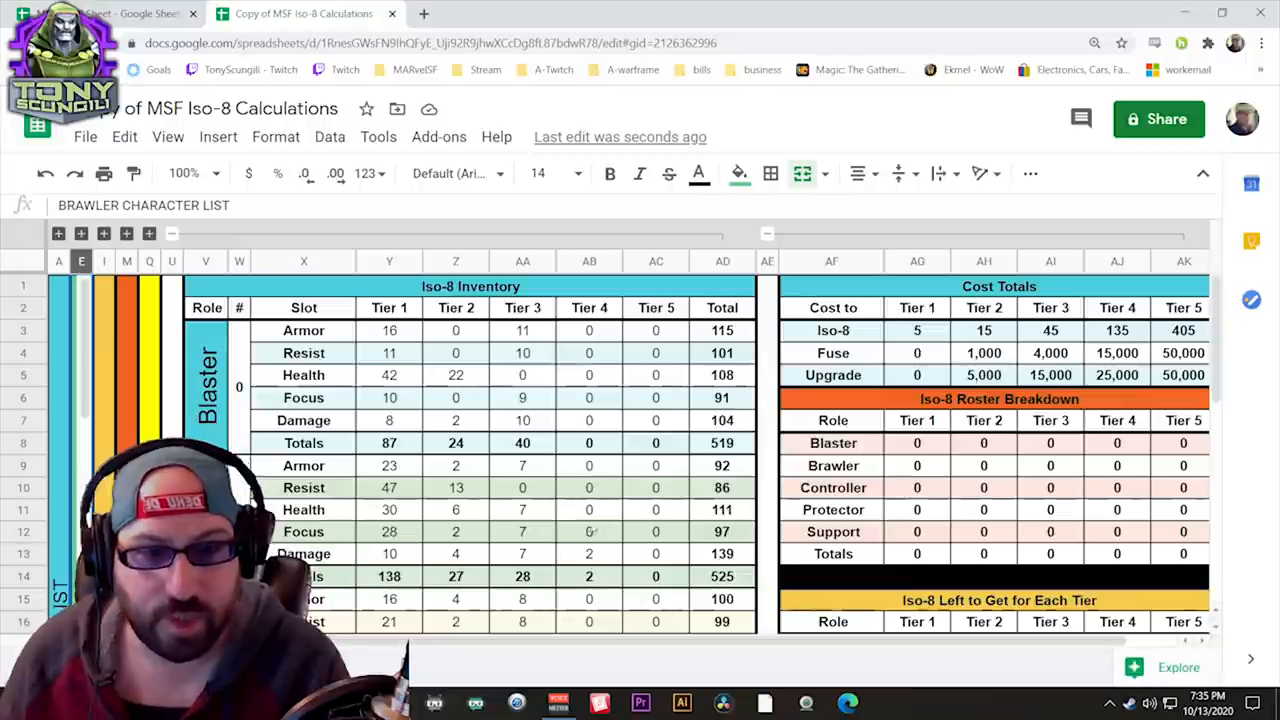
pyautogui.scroll(-3)
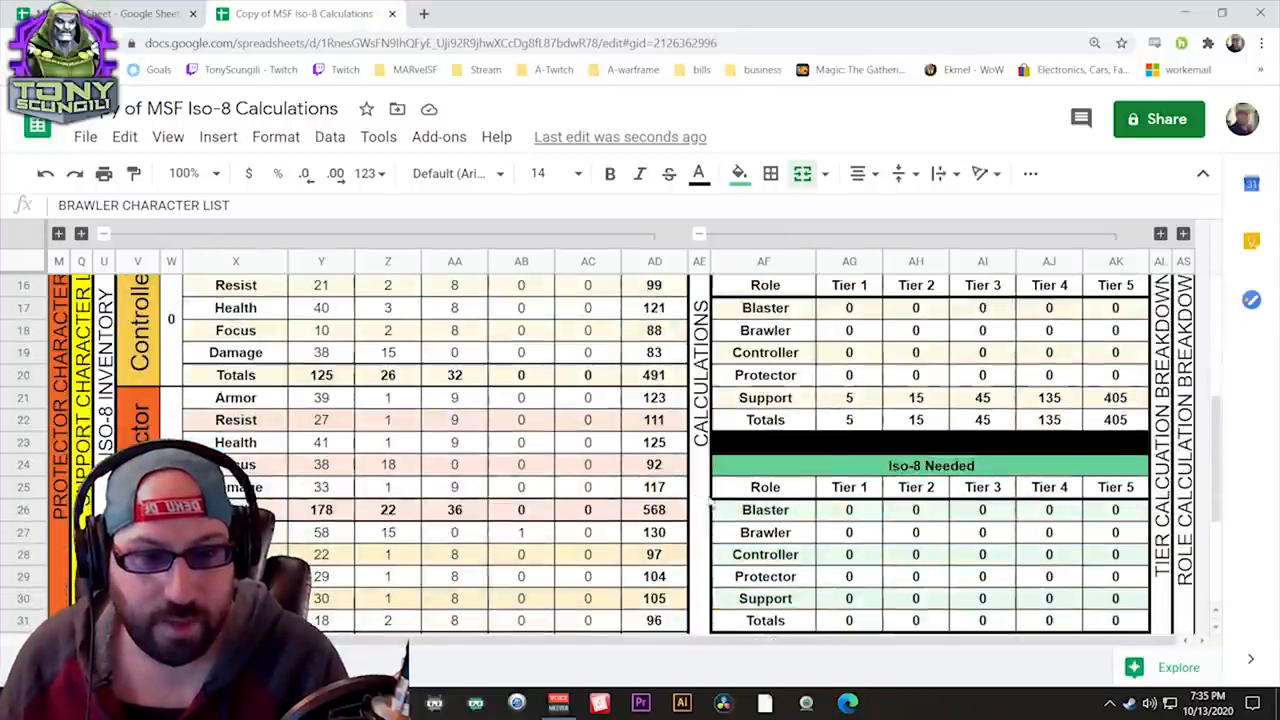
pyautogui.scroll(3)
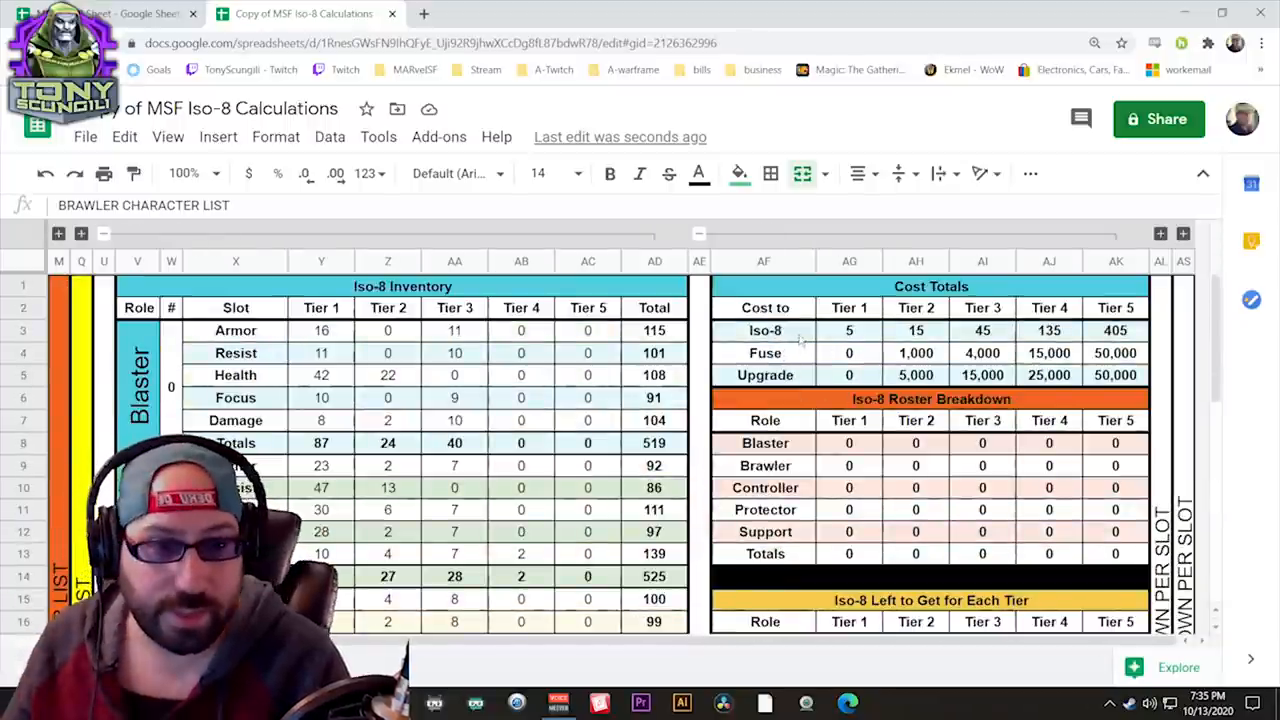
# Inspect the Tier 5, 4 and 3 SUM formulas in the Iso-8 row of Cost Totals
pyautogui.click(764, 330)
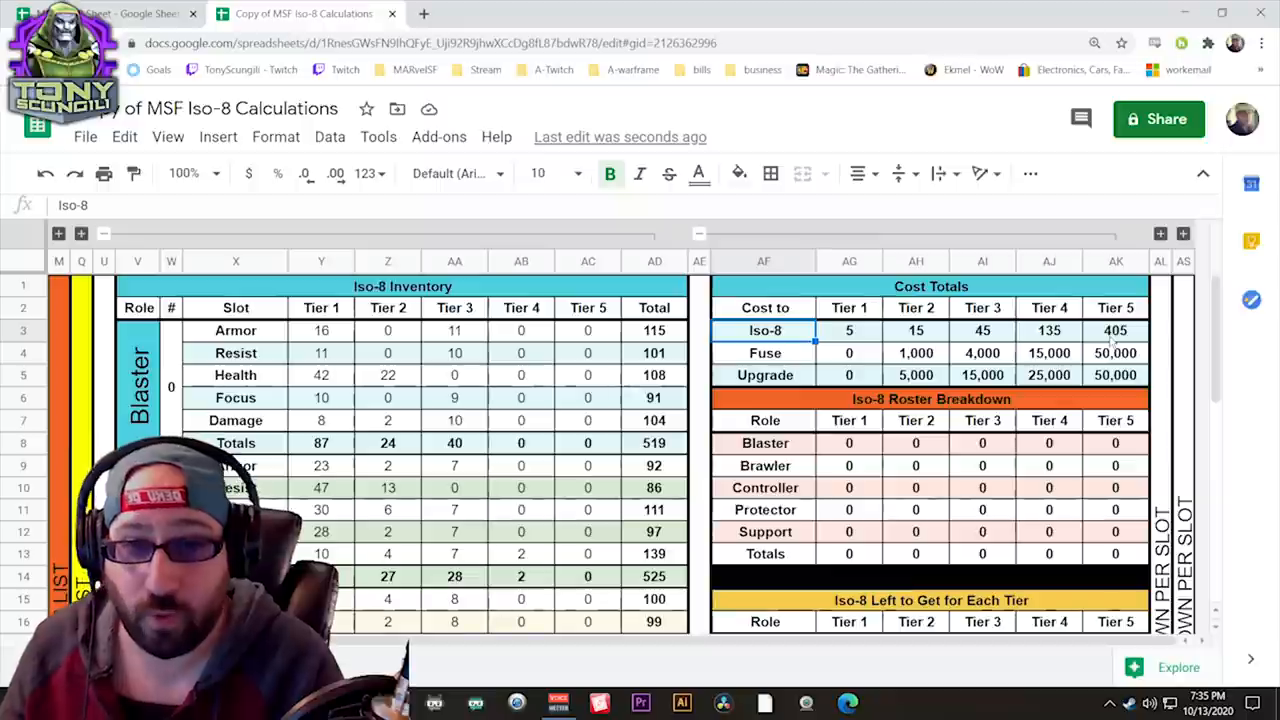
pyautogui.click(1116, 330)
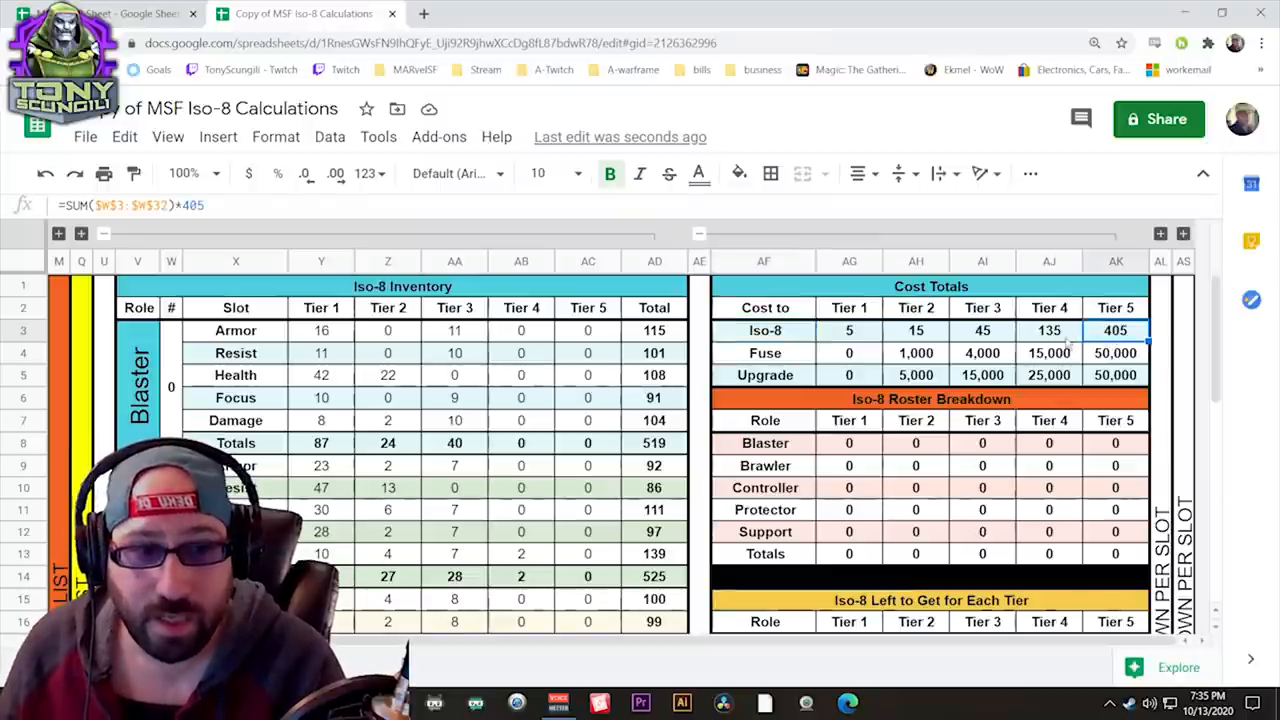
pyautogui.click(1048, 330)
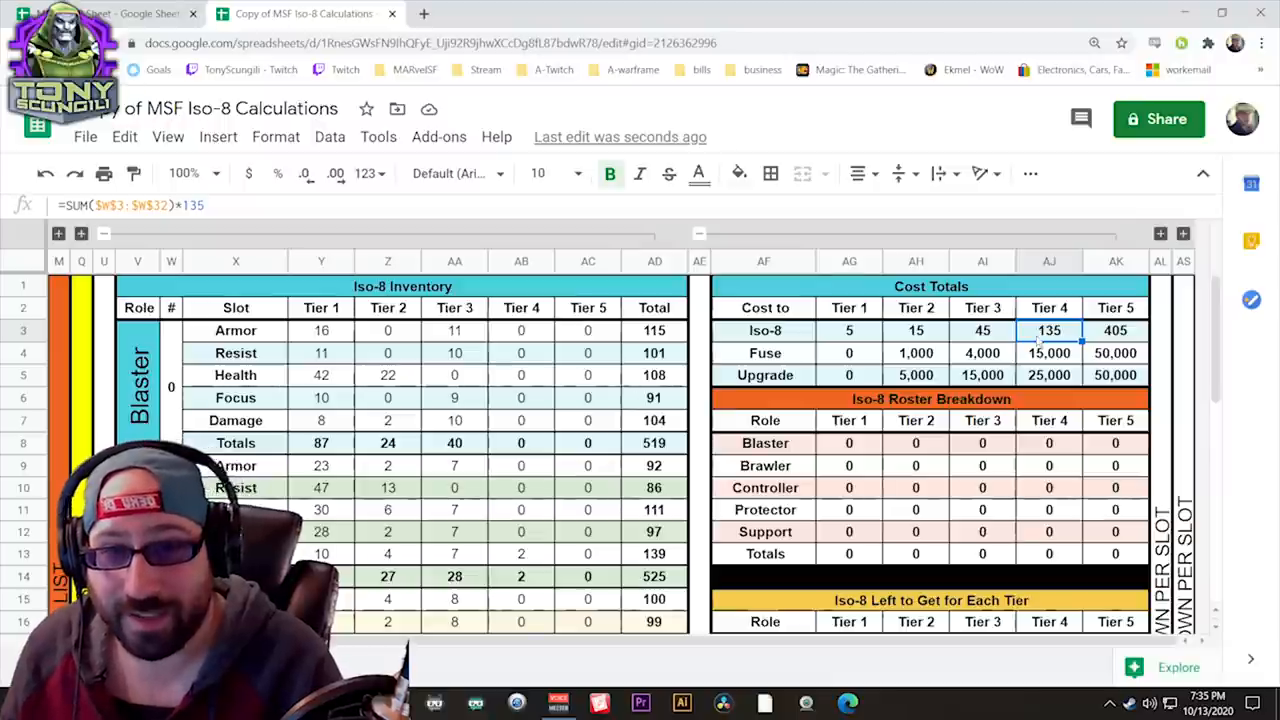
pyautogui.click(982, 330)
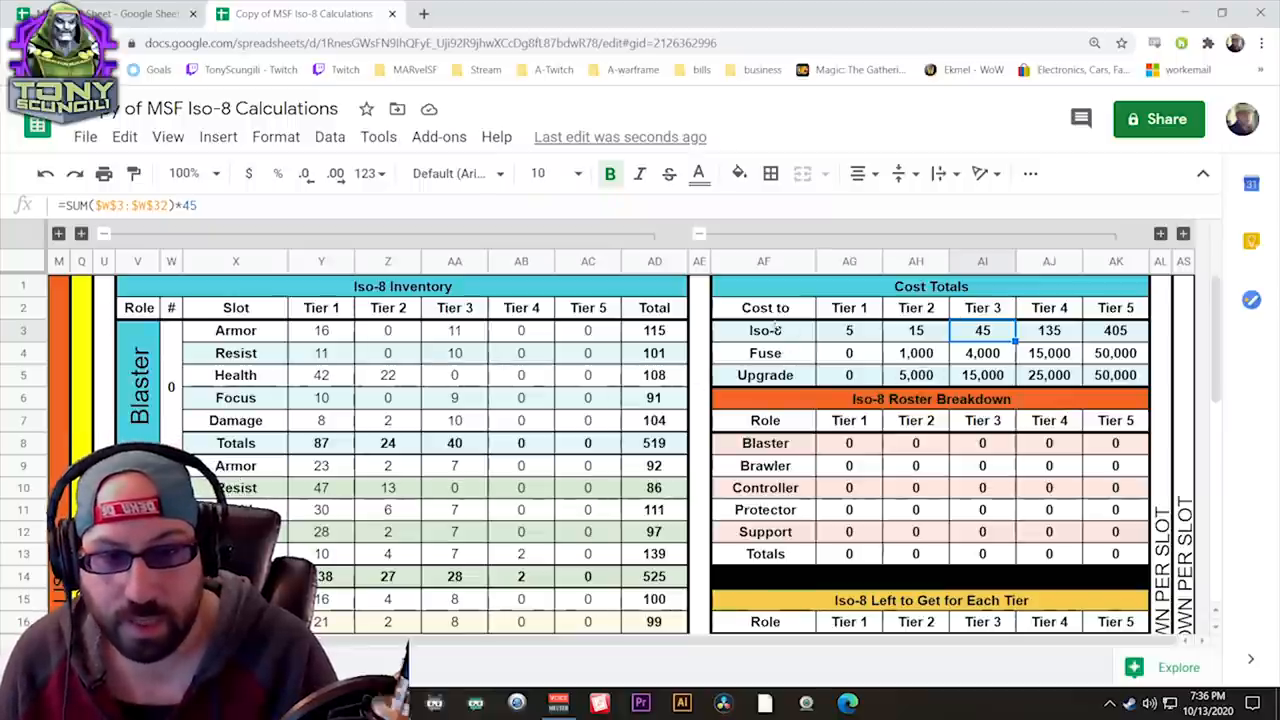
# Tick Beast's Farm checkbox in the Support list, raising tier 1–2 Iso-8 costs to 10 and 30
pyautogui.hscroll(-3)
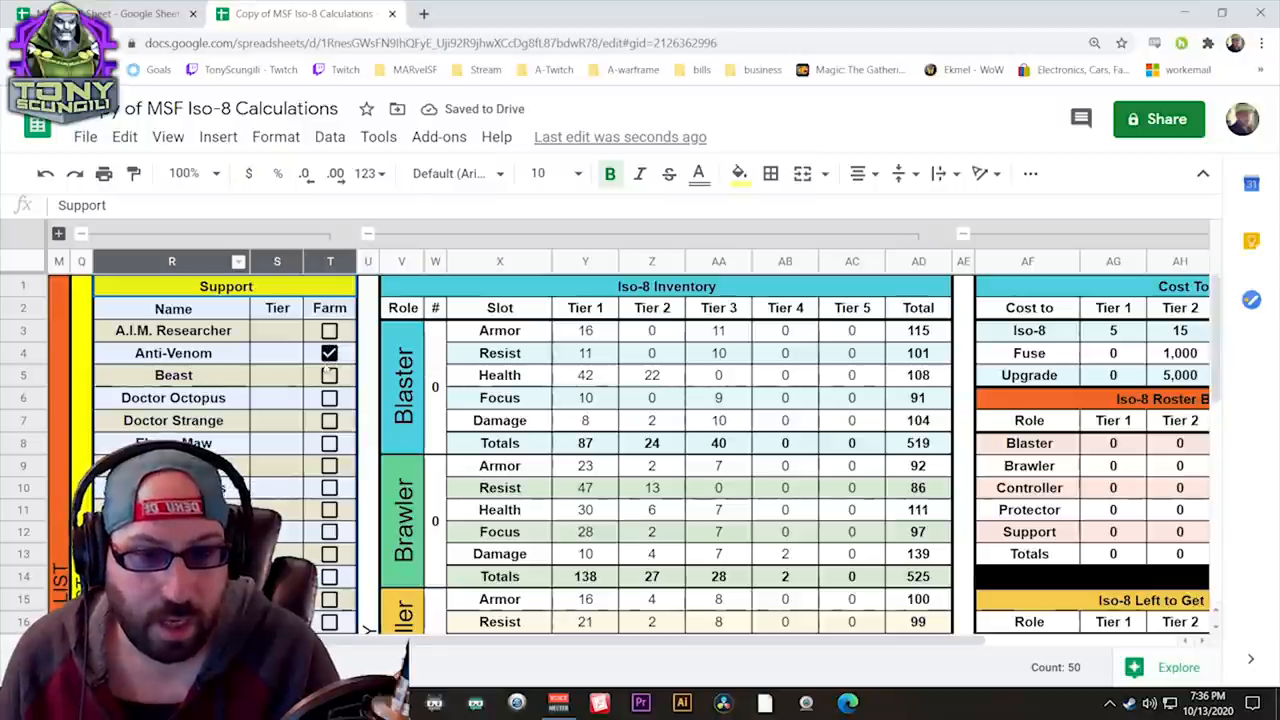
pyautogui.click(328, 374)
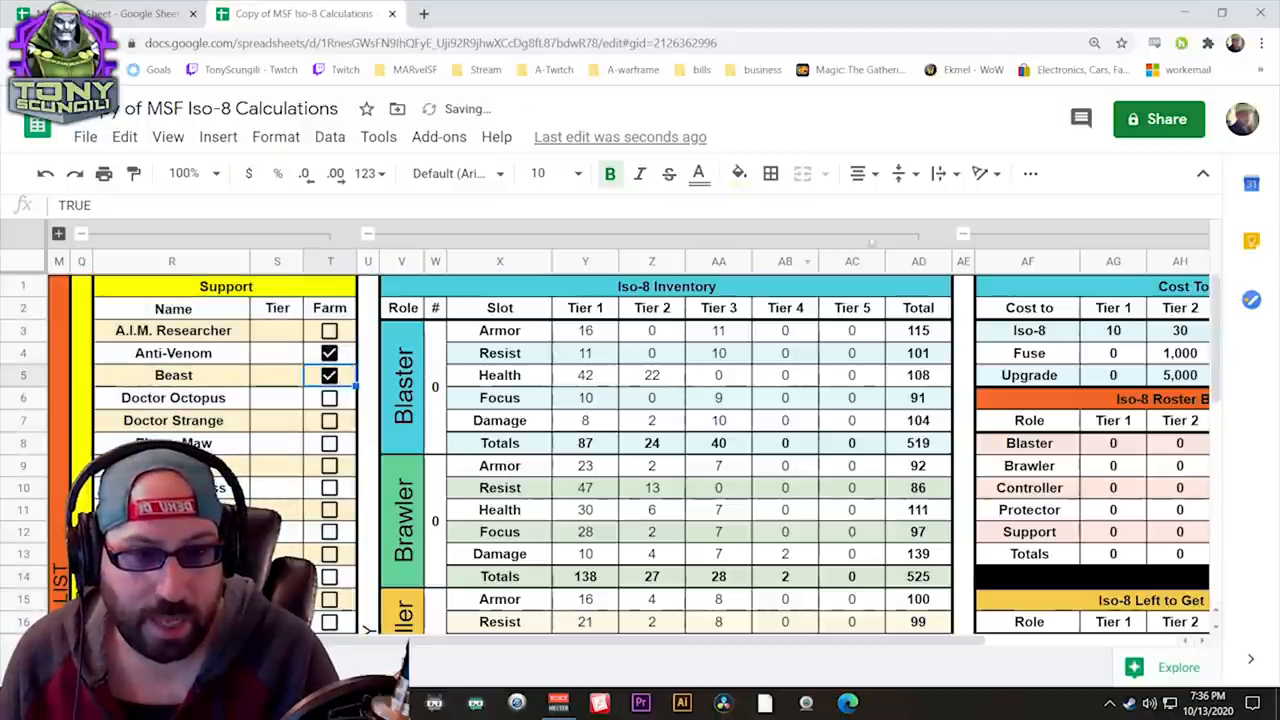